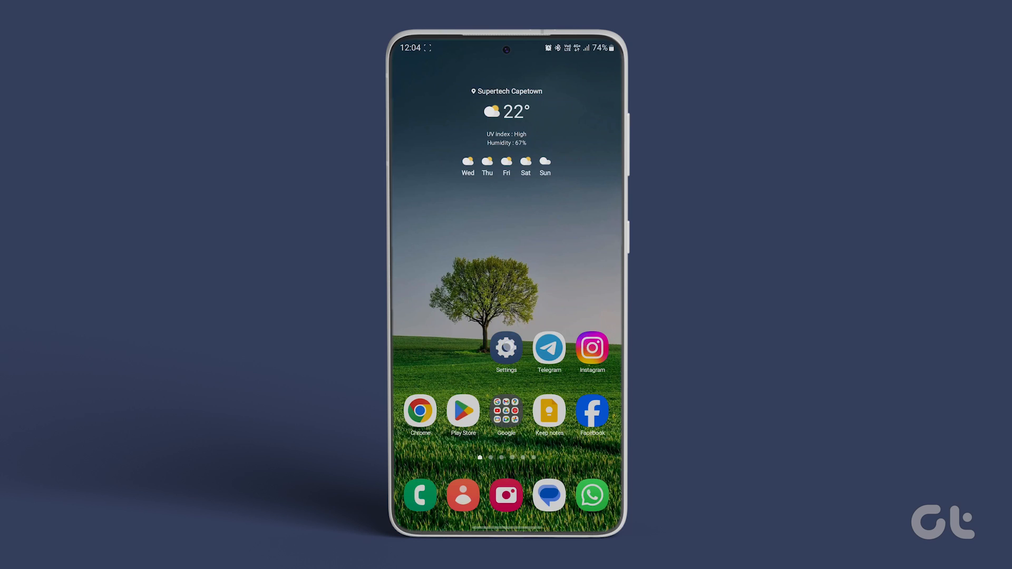
Enable Show system apps in the Apps list filter options and confirm with OK.
{"action": "left_click", "coordinate": [506, 348]}
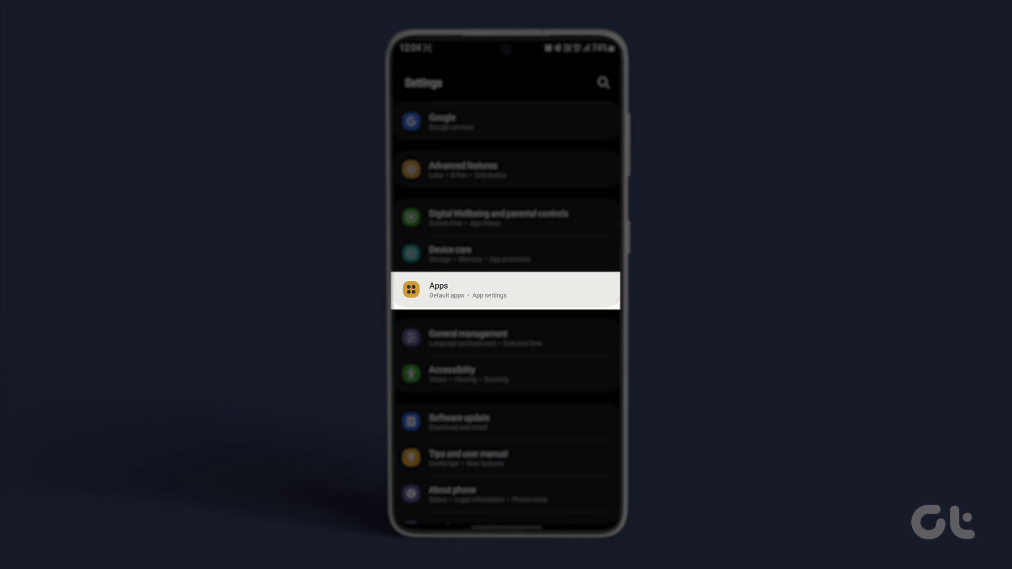
{"action": "left_click", "coordinate": [506, 290]}
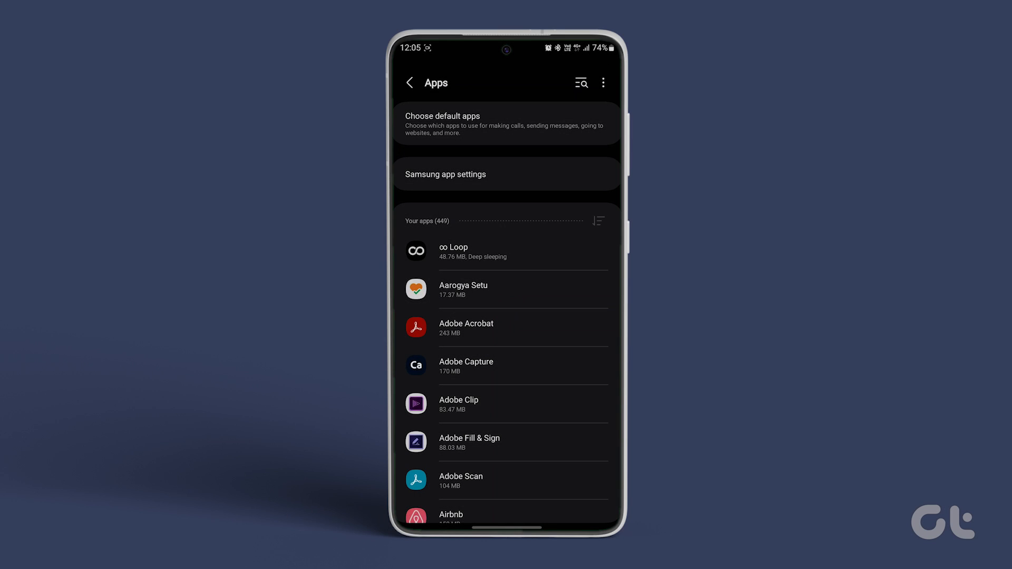
{"action": "left_click", "coordinate": [598, 220]}
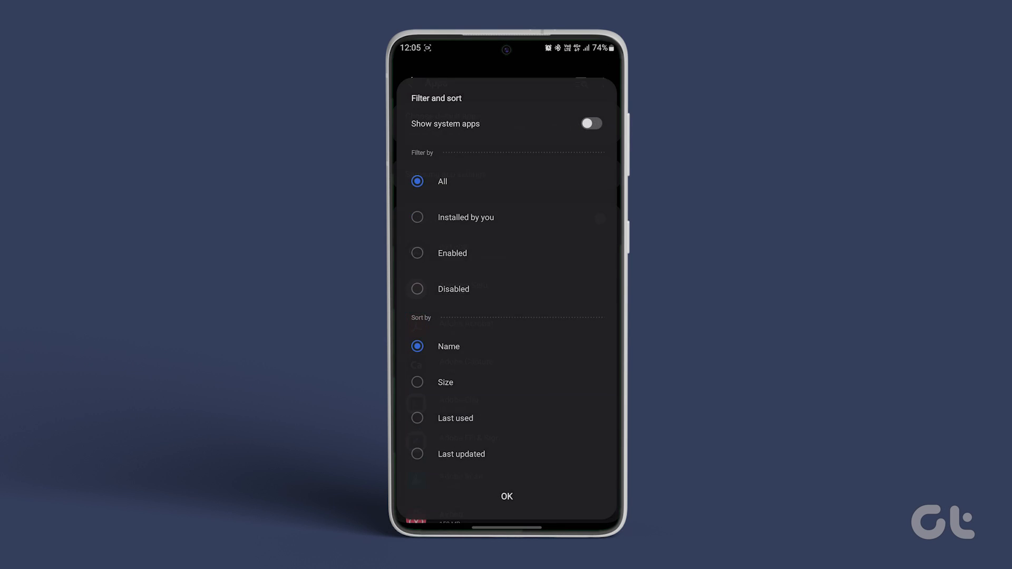
{"action": "left_click", "coordinate": [506, 117]}
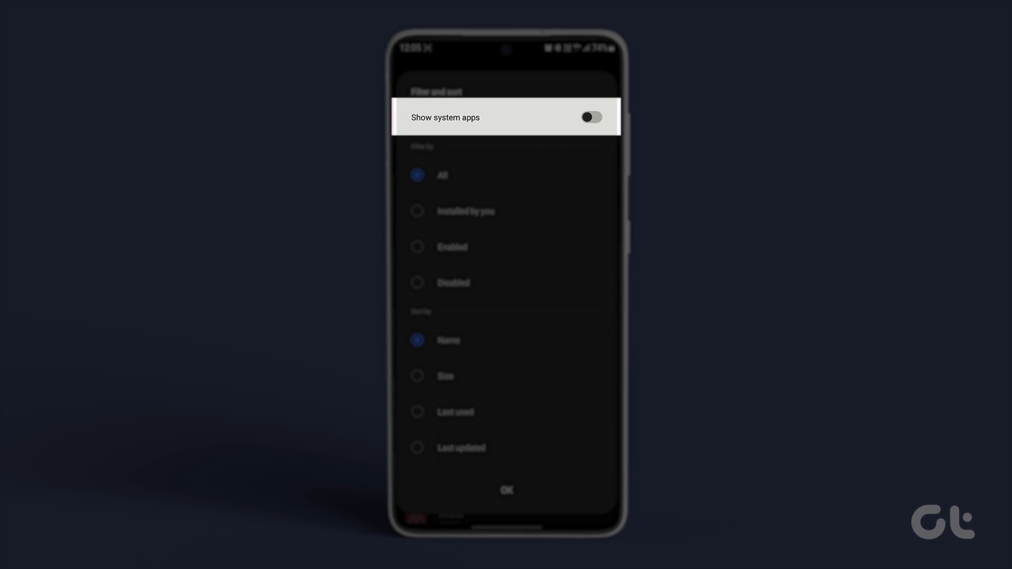
{"action": "left_click", "coordinate": [590, 117]}
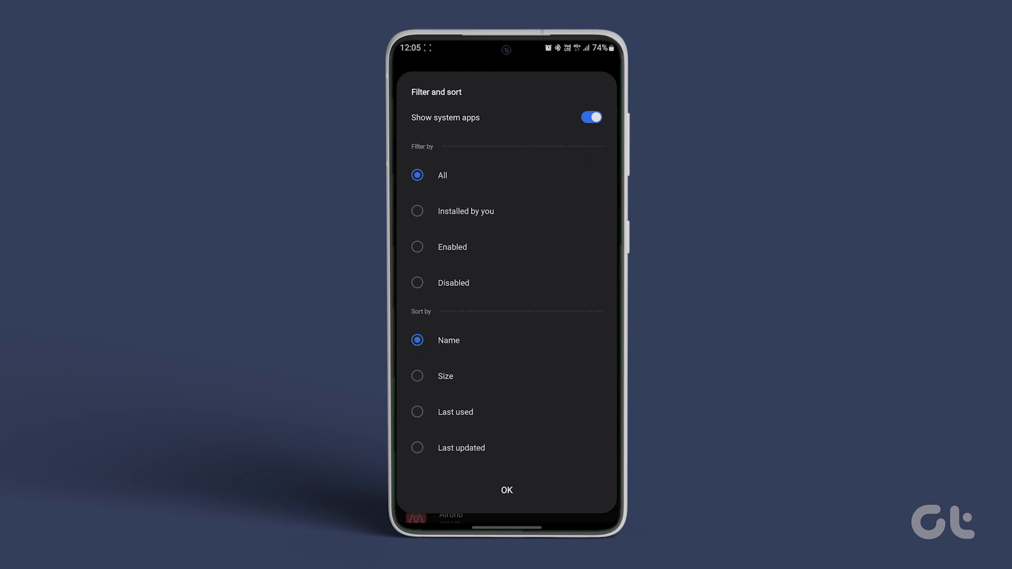
{"action": "left_click", "coordinate": [507, 491]}
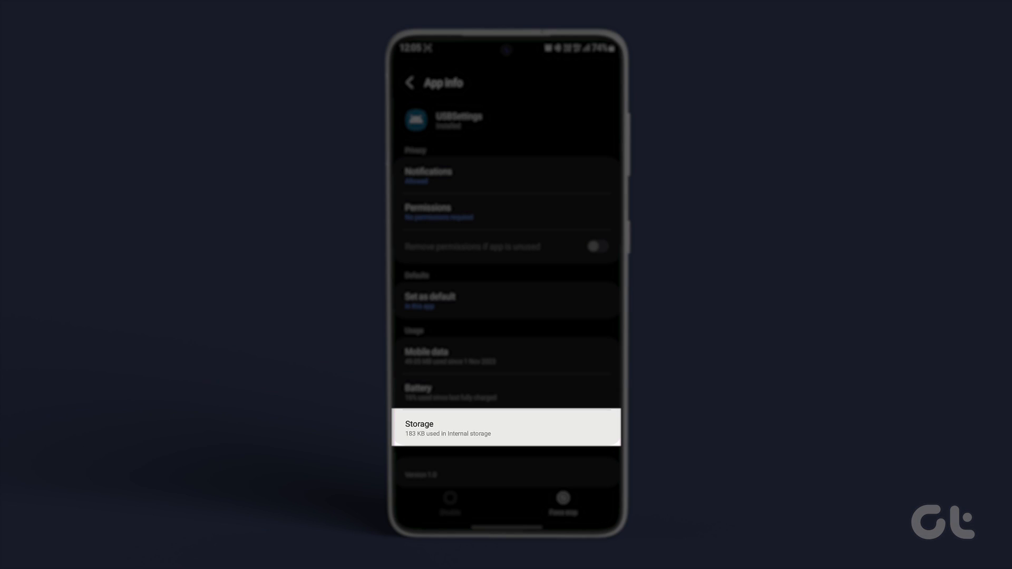
Clear the USBSettings cache from its Storage page so Cache reads 0 B.
{"action": "left_click", "coordinate": [506, 429]}
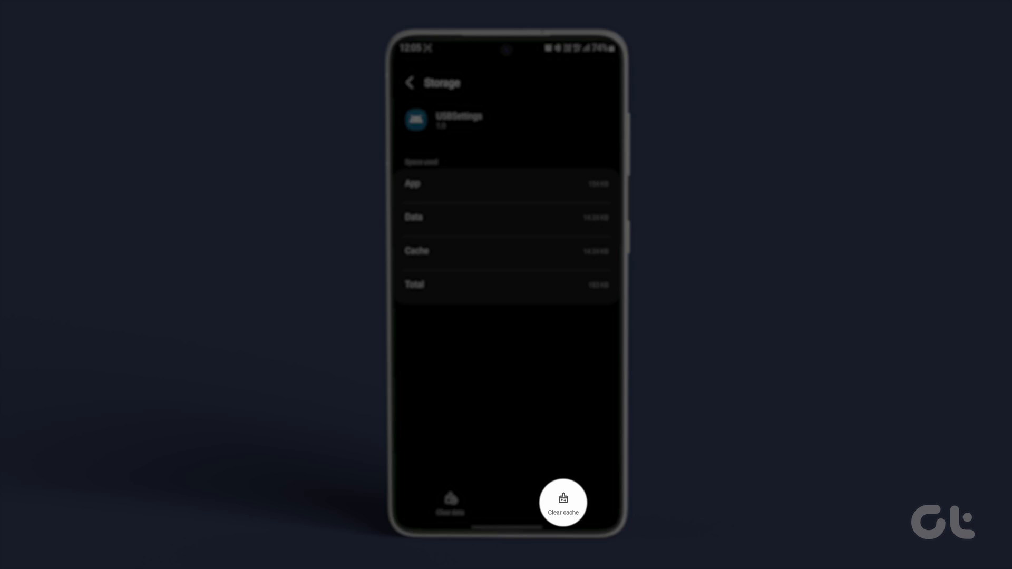
{"action": "left_click", "coordinate": [562, 501]}
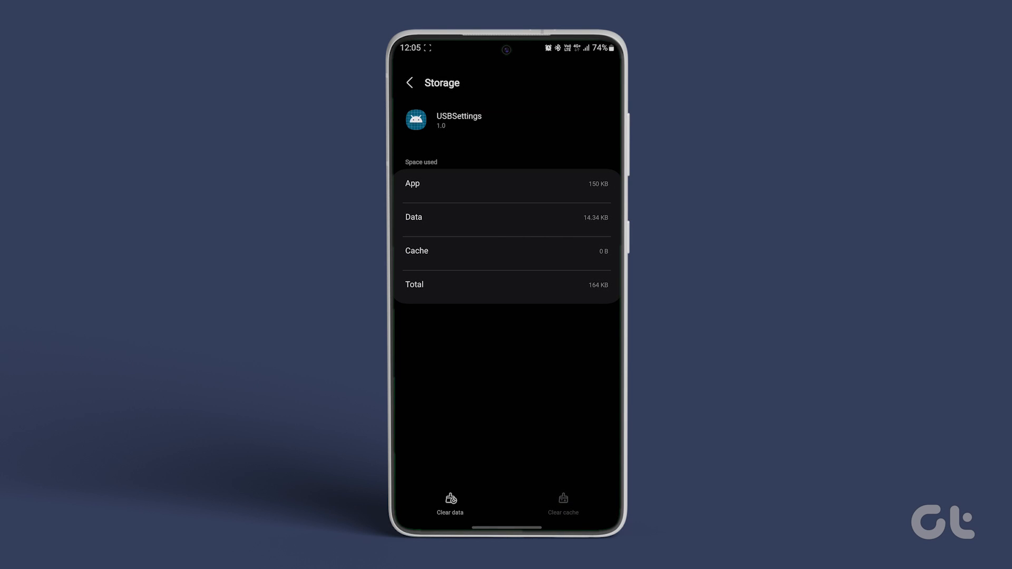